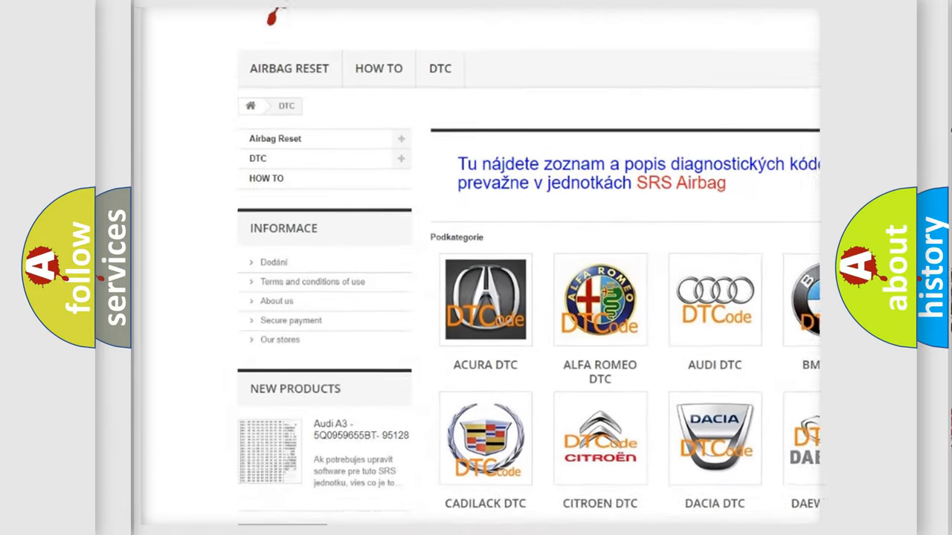
{"action": "scroll", "scroll_direction": "down", "scroll_amount": 3}
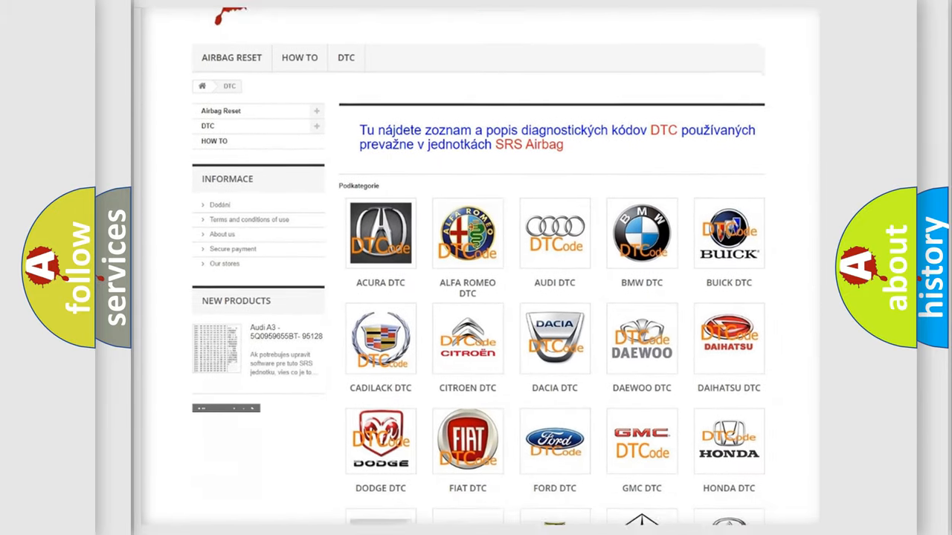
{"action": "scroll", "scroll_direction": "down", "scroll_amount": 3}
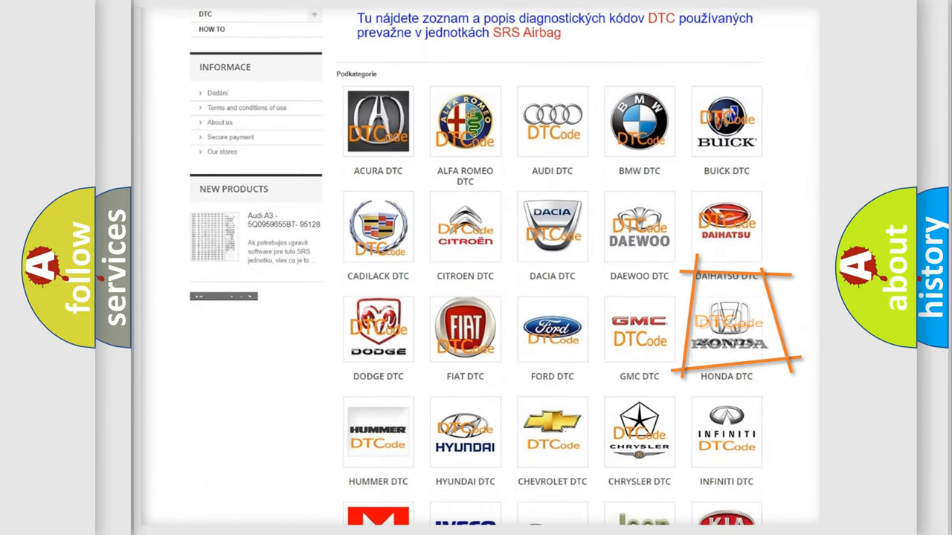